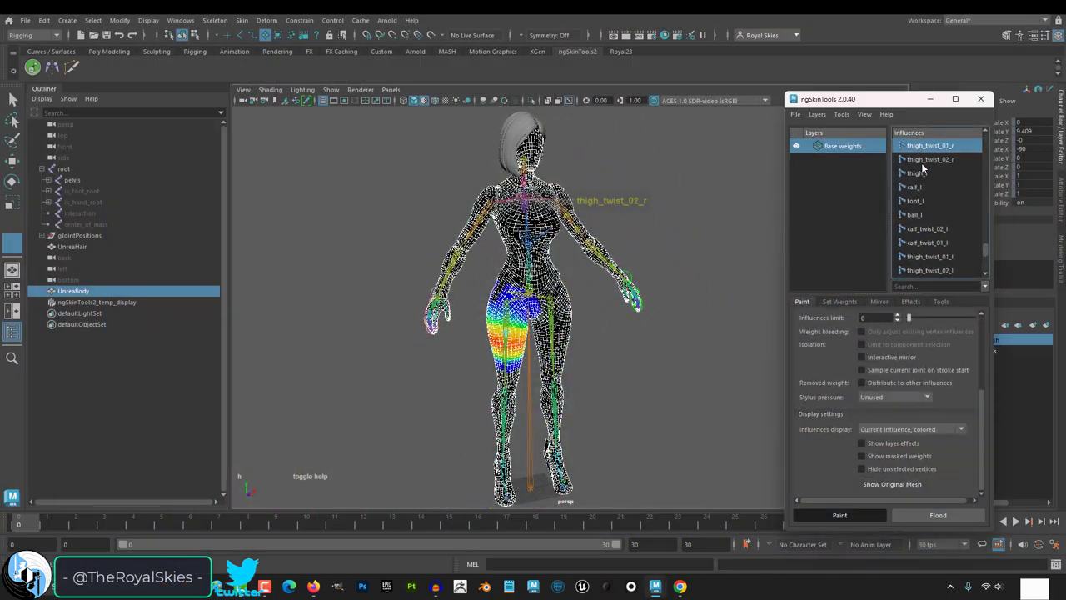
Step: Select the skinned mannequin mesh, then add the new character mesh to the selection
left_click(919, 145)
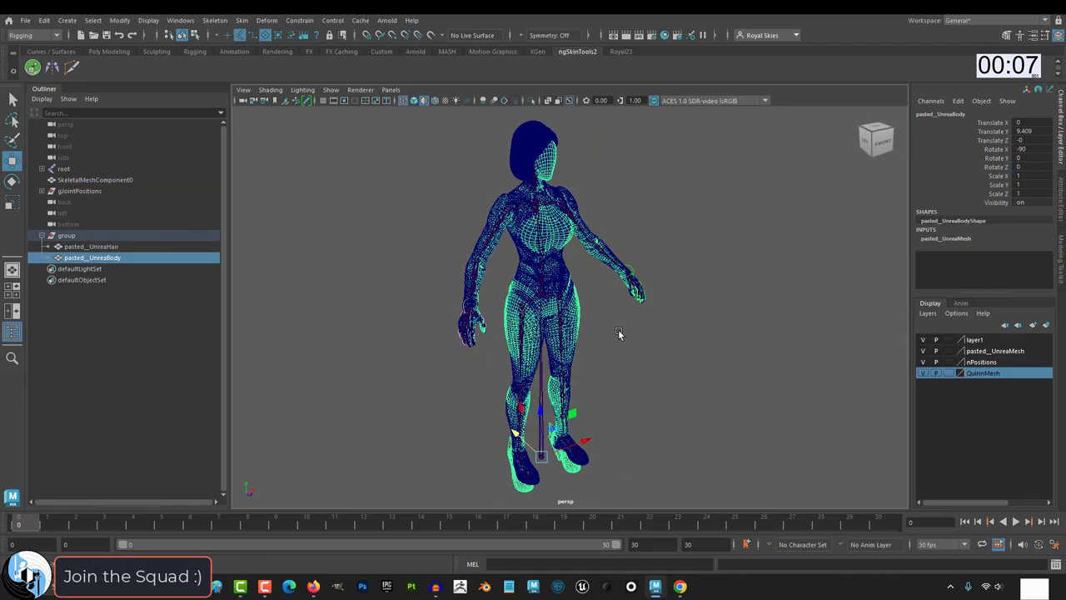
left_click(93, 180)
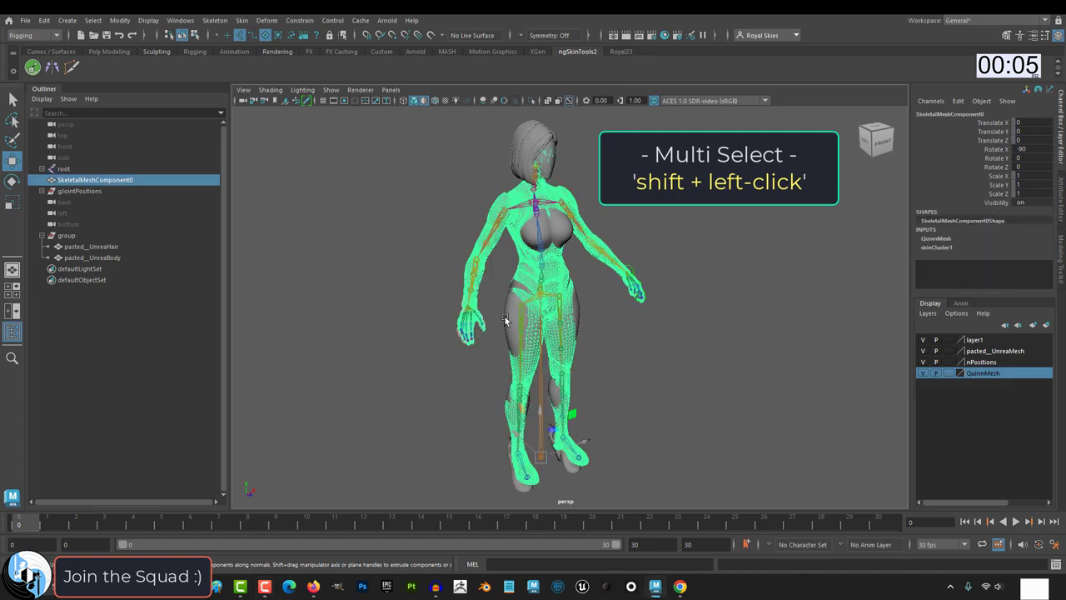